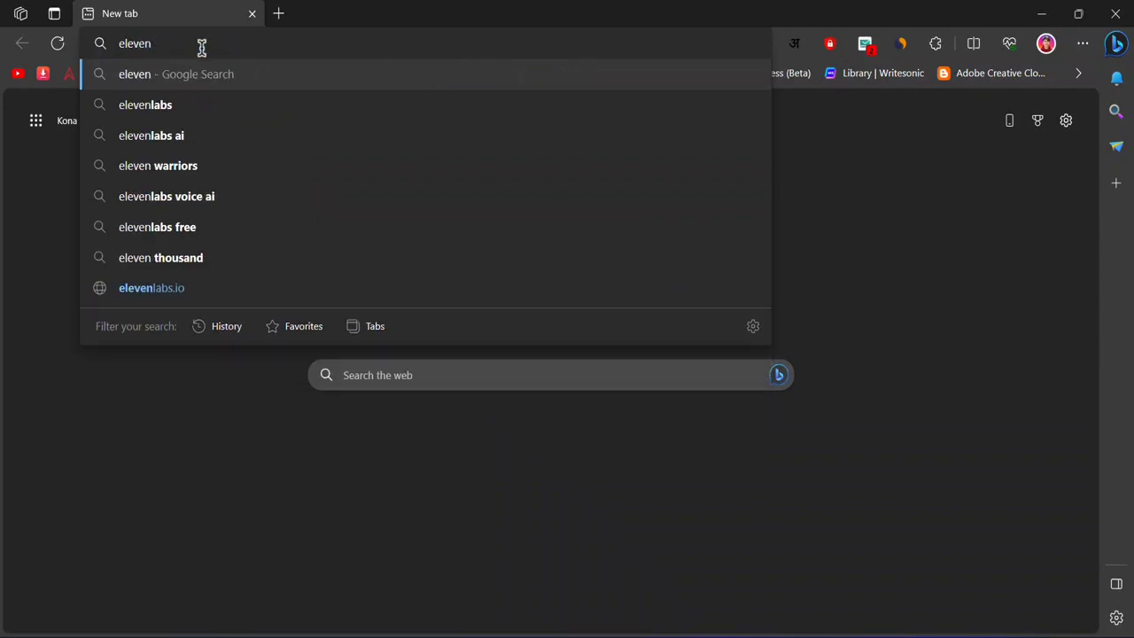
Search Google for 'elevenlabs' from the address bar suggestion.
{"action": "left_click", "coordinate": [145, 105]}
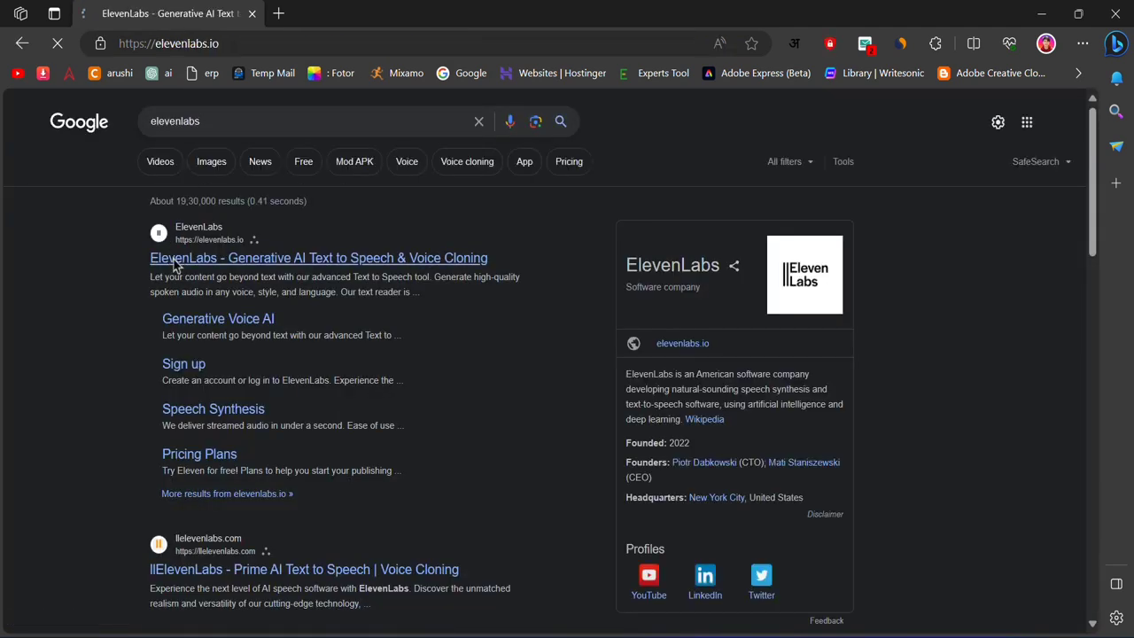
Go to elevenlabs.io and keep Daniel as the demo voice for the Chandrayaan-3 text.
{"action": "left_click", "coordinate": [318, 258]}
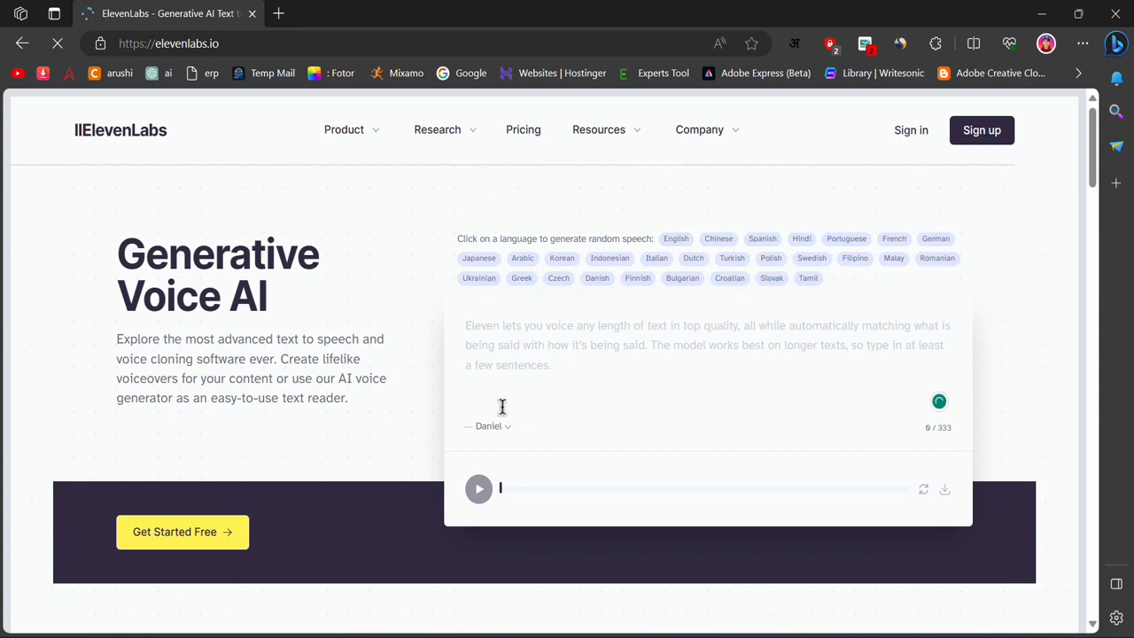
{"action": "left_click", "coordinate": [488, 426]}
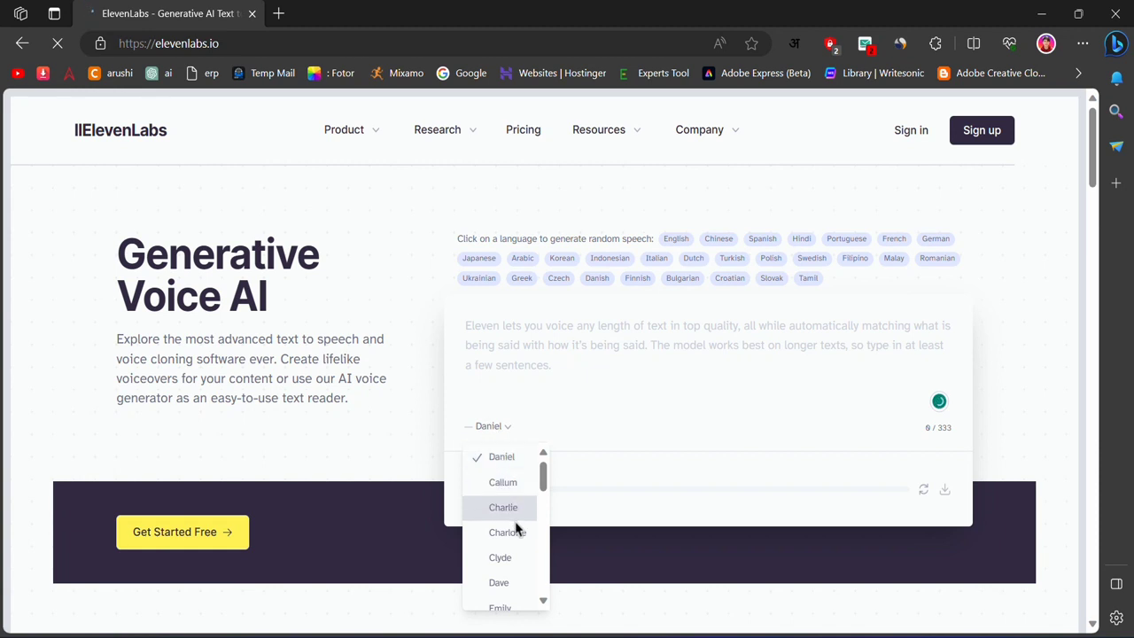
{"action": "scroll", "scroll_direction": "down", "scroll_amount": 3}
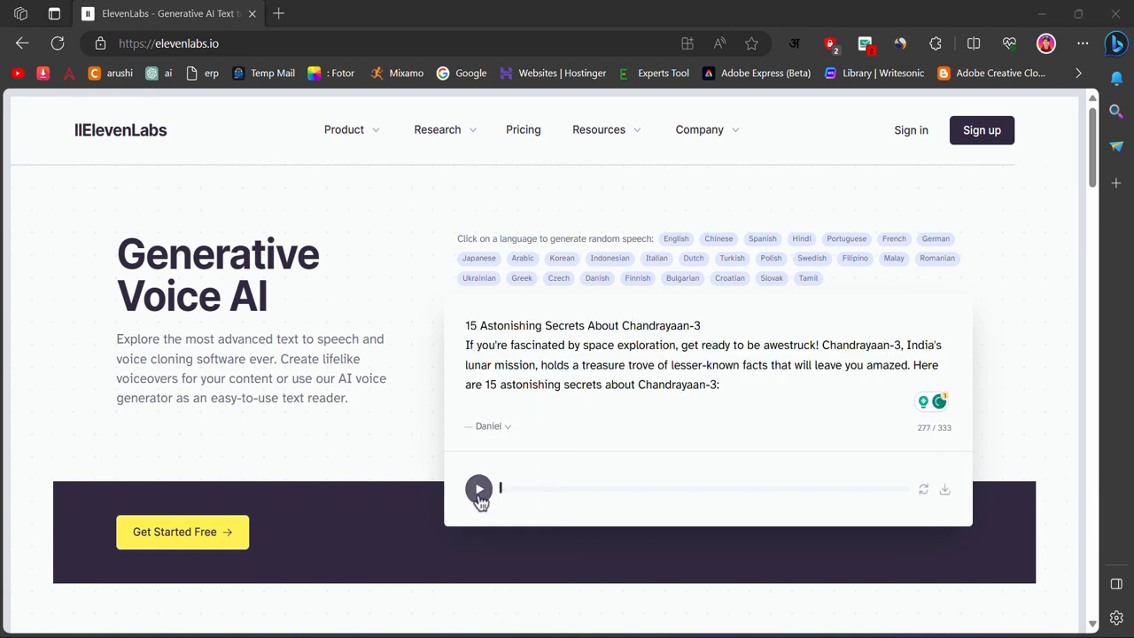
Generate the Daniel narration and download the audio file.
{"action": "left_click", "coordinate": [478, 488]}
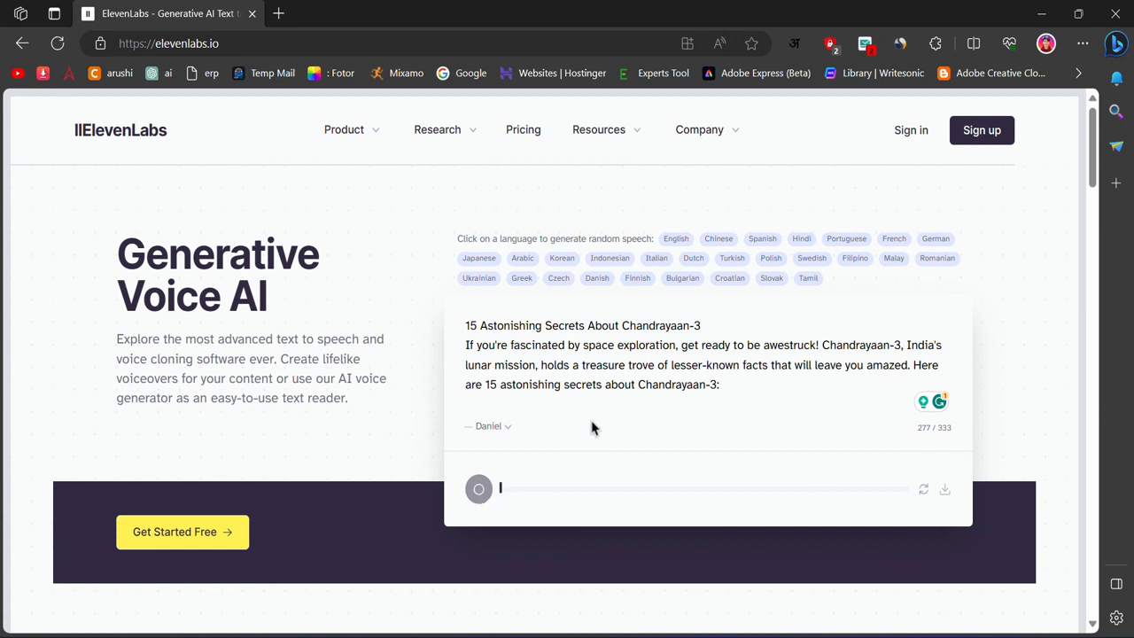
{"action": "mouse_move", "coordinate": [487, 482]}
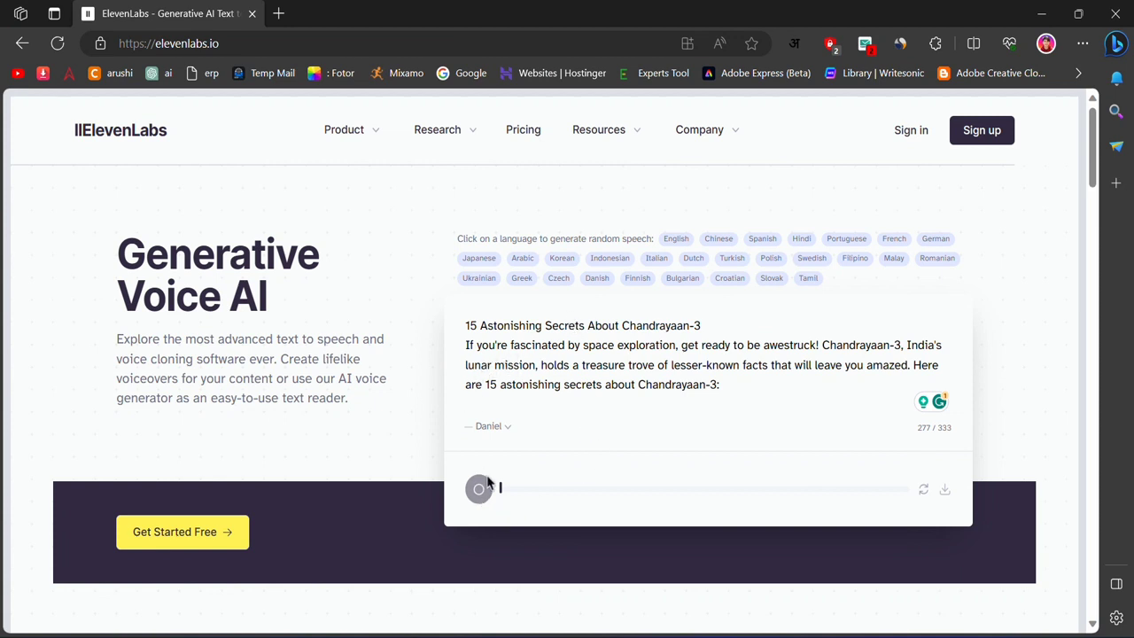
{"action": "mouse_move", "coordinate": [478, 489]}
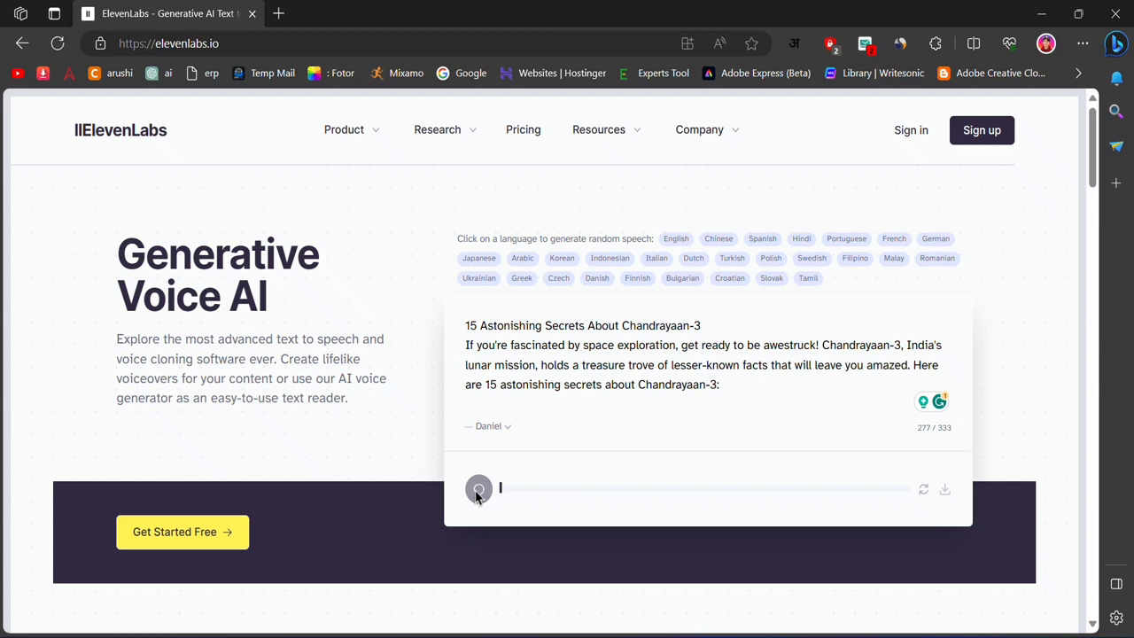
{"action": "scroll", "scroll_direction": "down", "scroll_amount": 3}
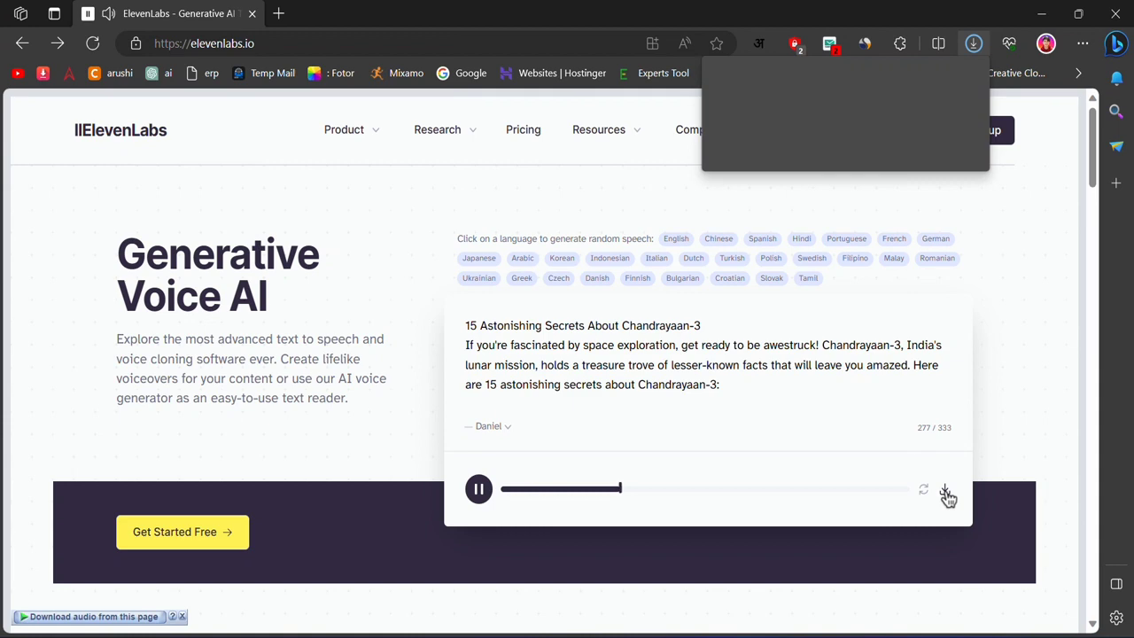
{"action": "left_click", "coordinate": [973, 42]}
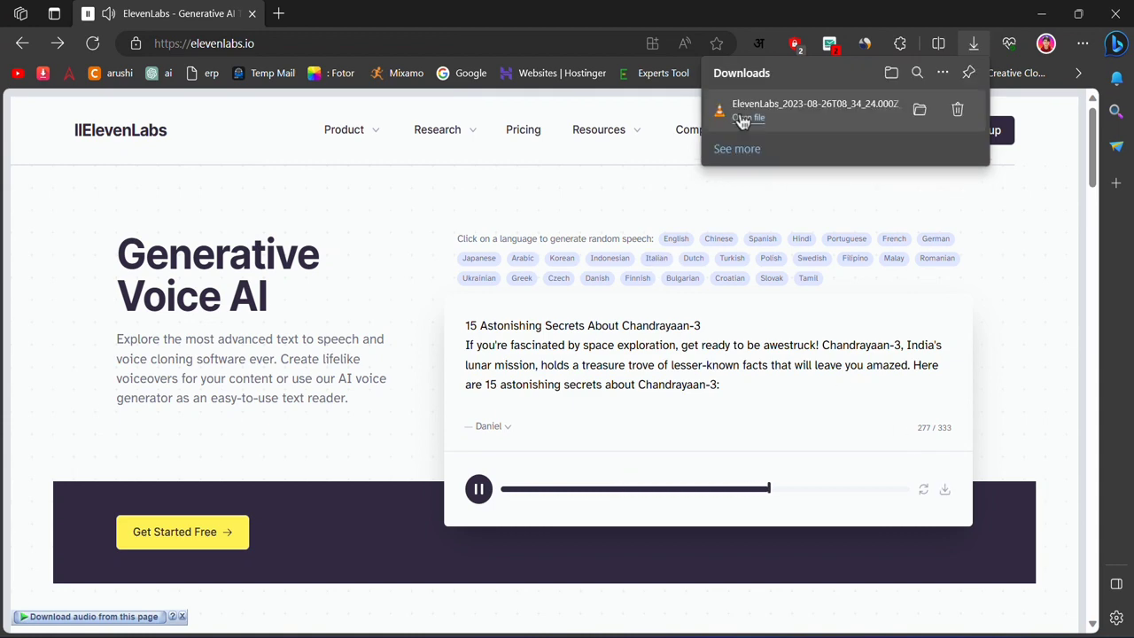